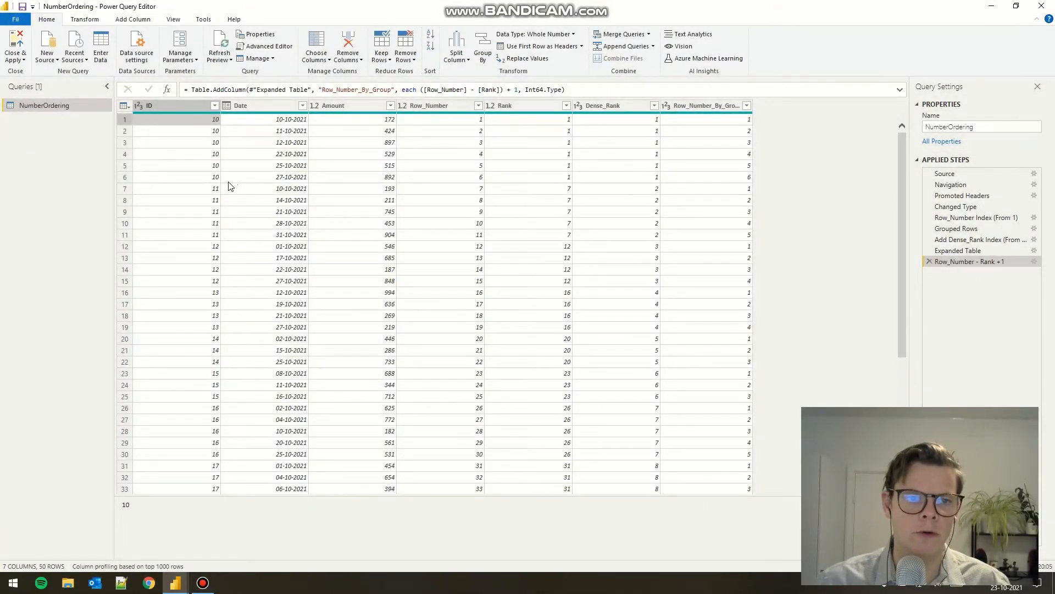
- Return the NumberOrdering query to its Changed Type step with ID, Date and Amount columns
left_click(425, 105)
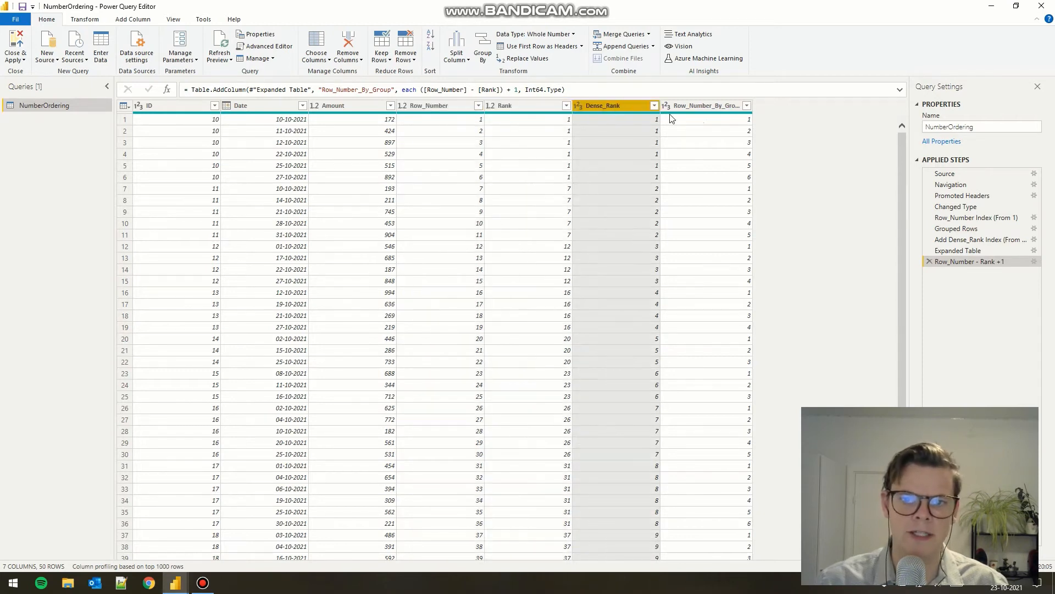
left_click(704, 106)
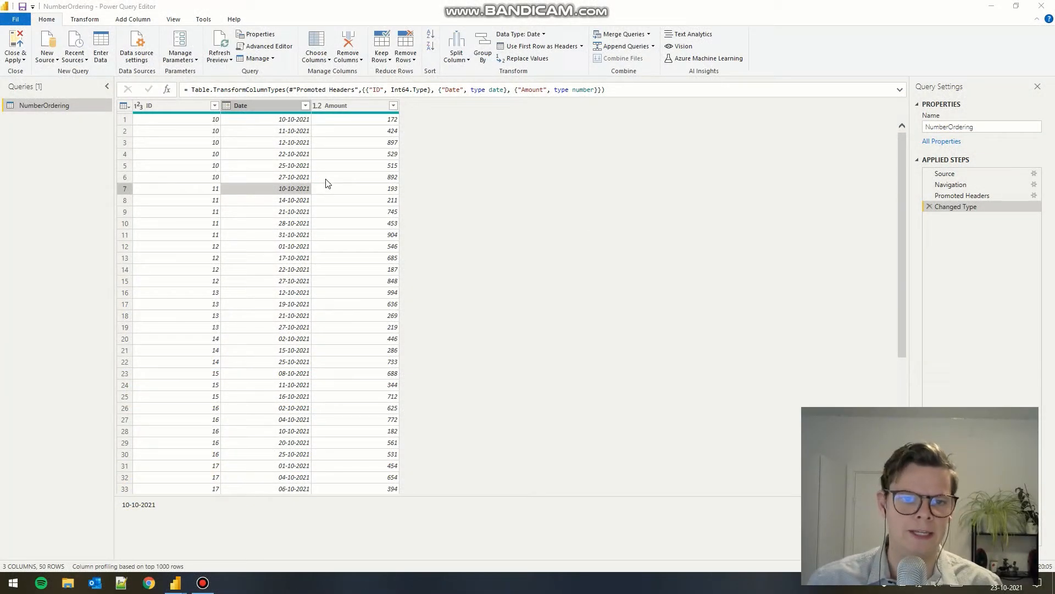
- Add an index column from 1 named Row_Number, keeping start 1 and increment 1
left_click(353, 176)
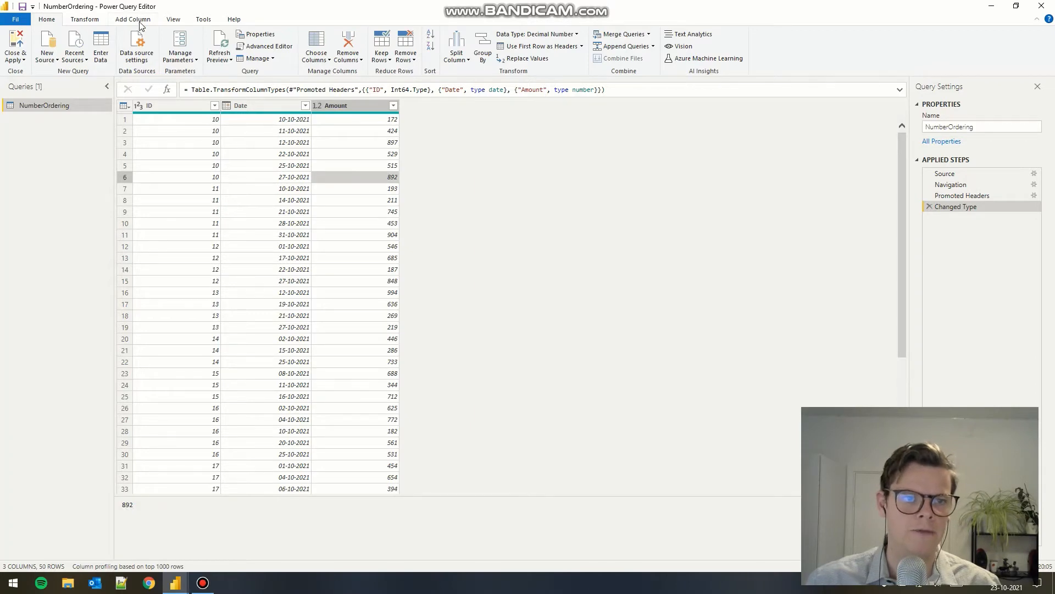
left_click(132, 19)
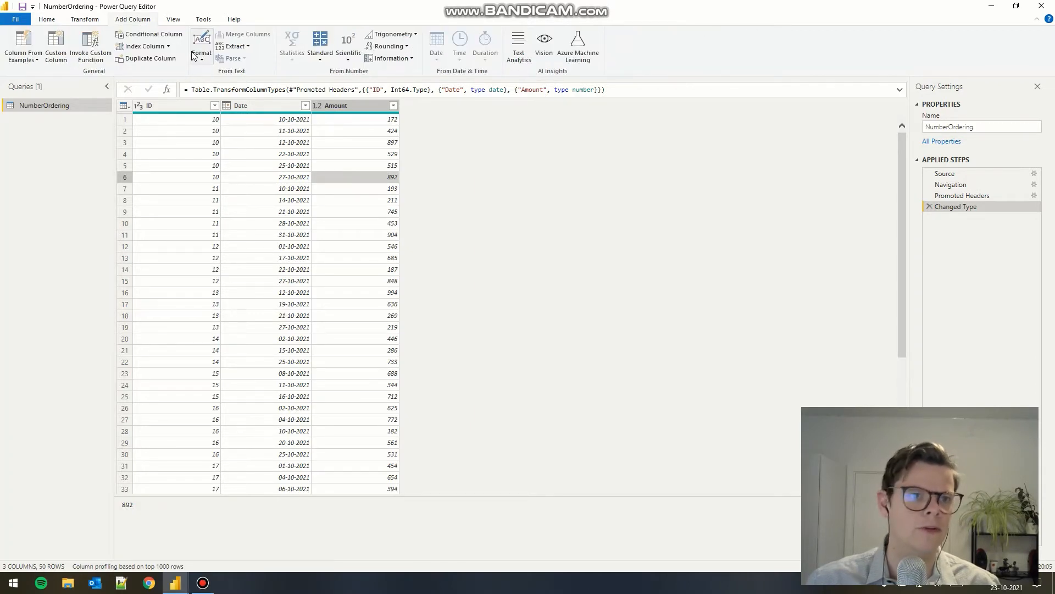
left_click(167, 47)
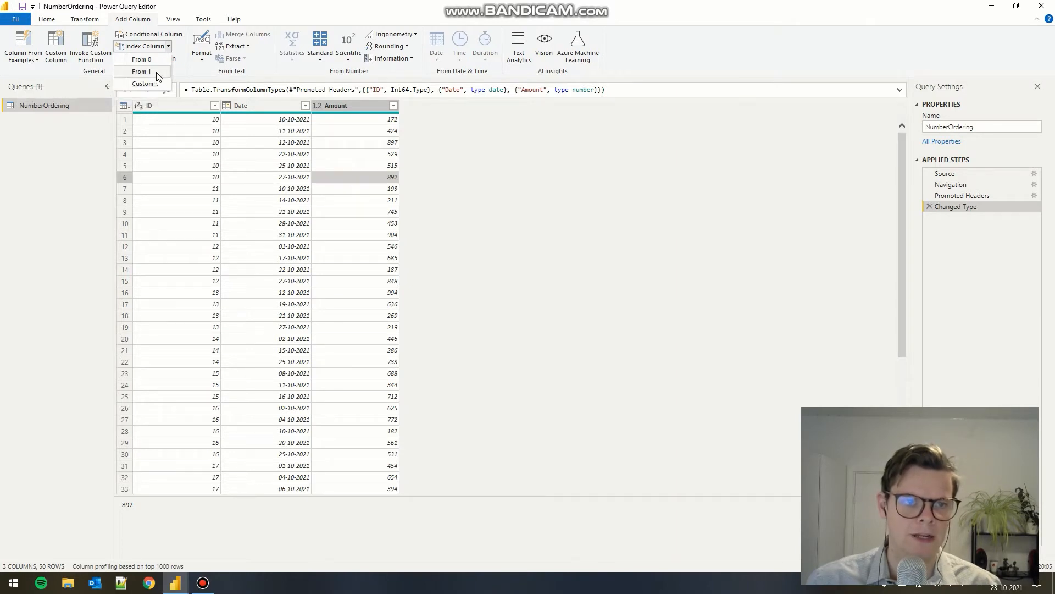
left_click(142, 70)
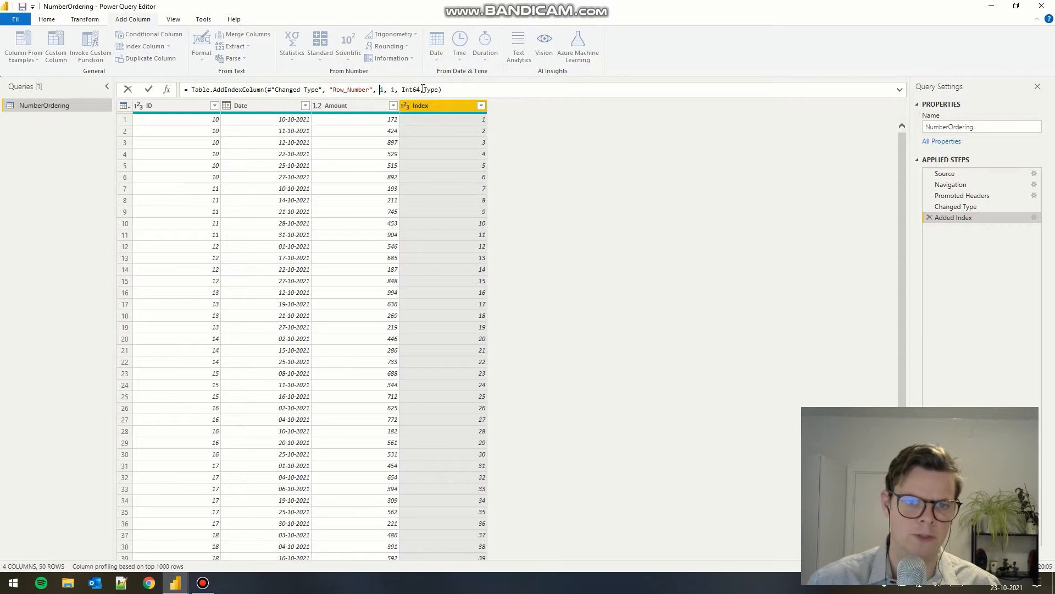
type("2")
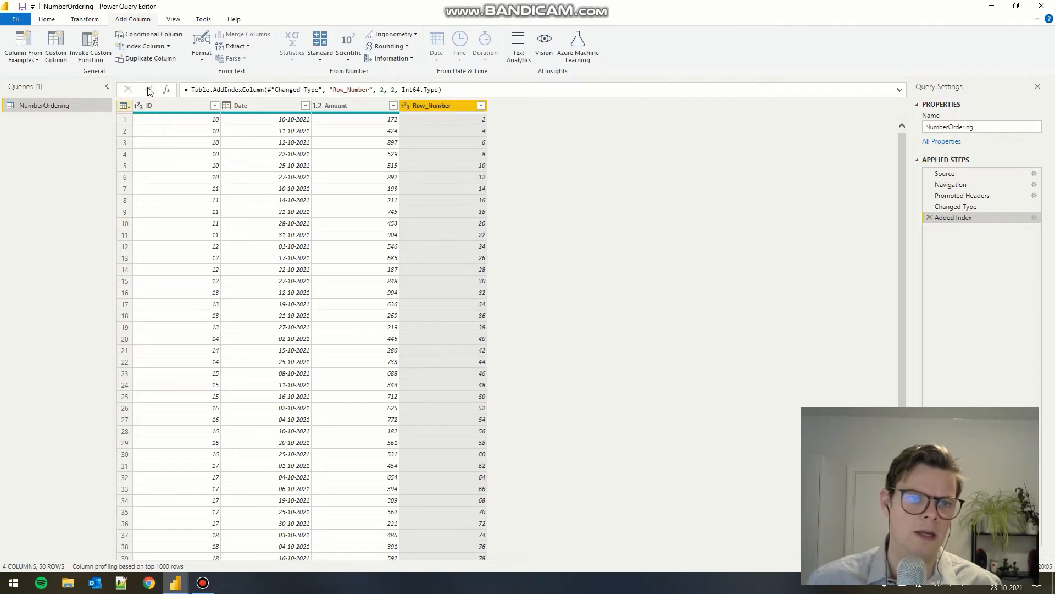
left_click(334, 106)
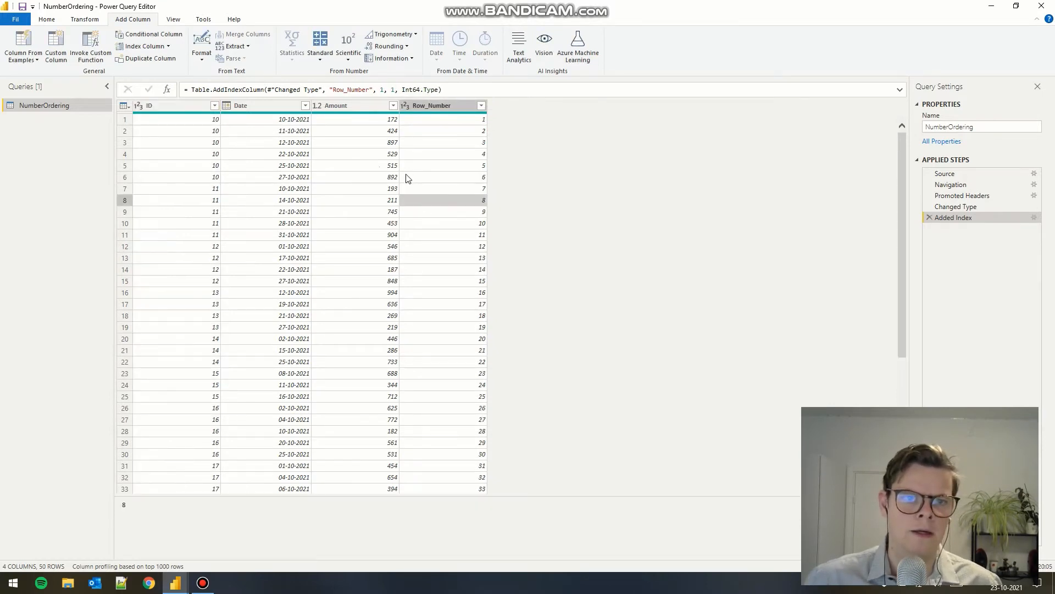
left_click(46, 19)
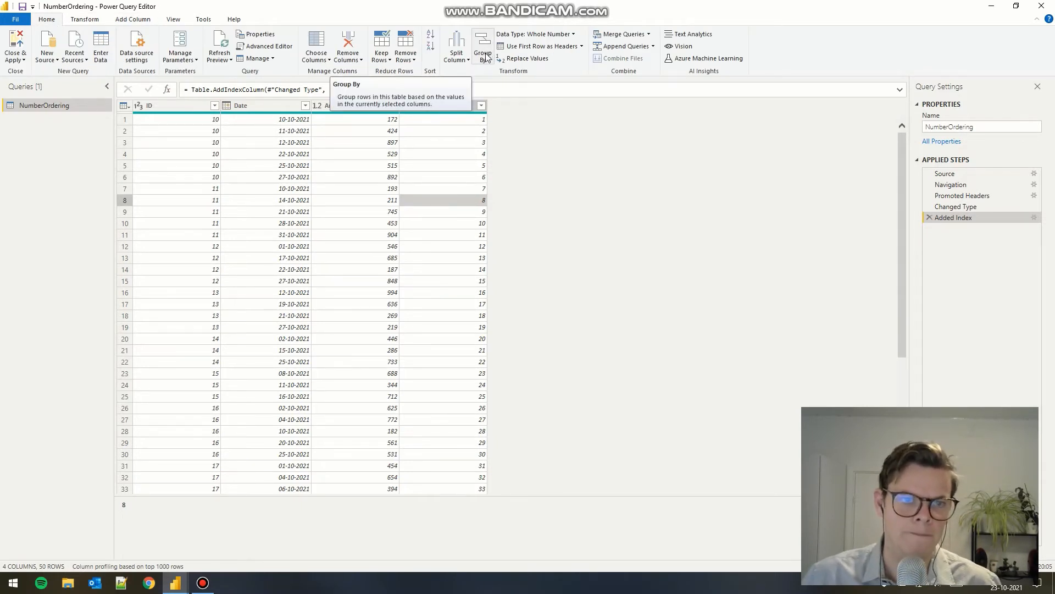
- Group by ID with Rank as Min of Row_Number and Table as All Rows
left_click(482, 44)
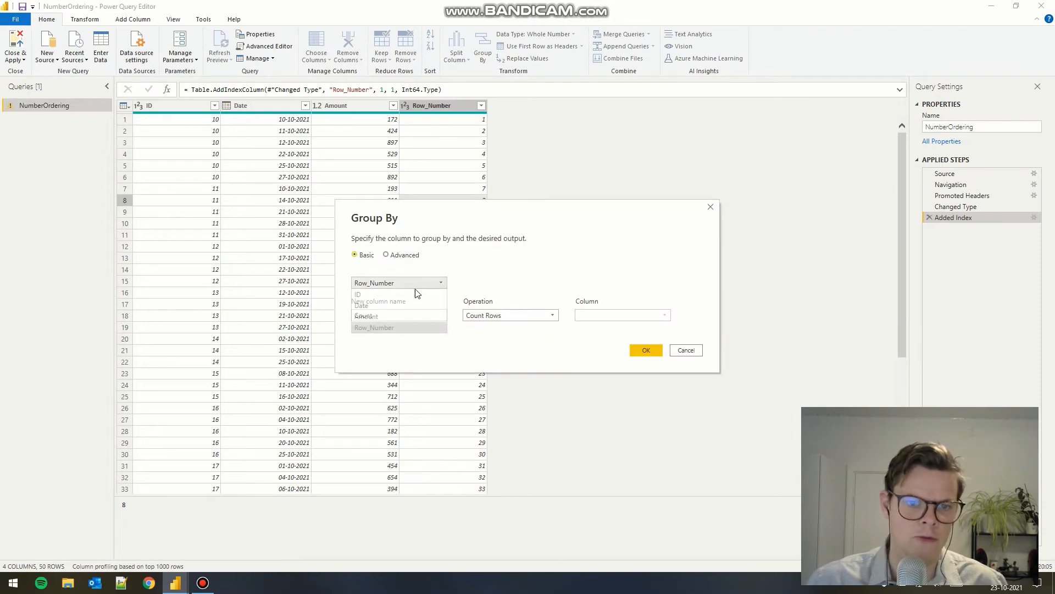
left_click(386, 254)
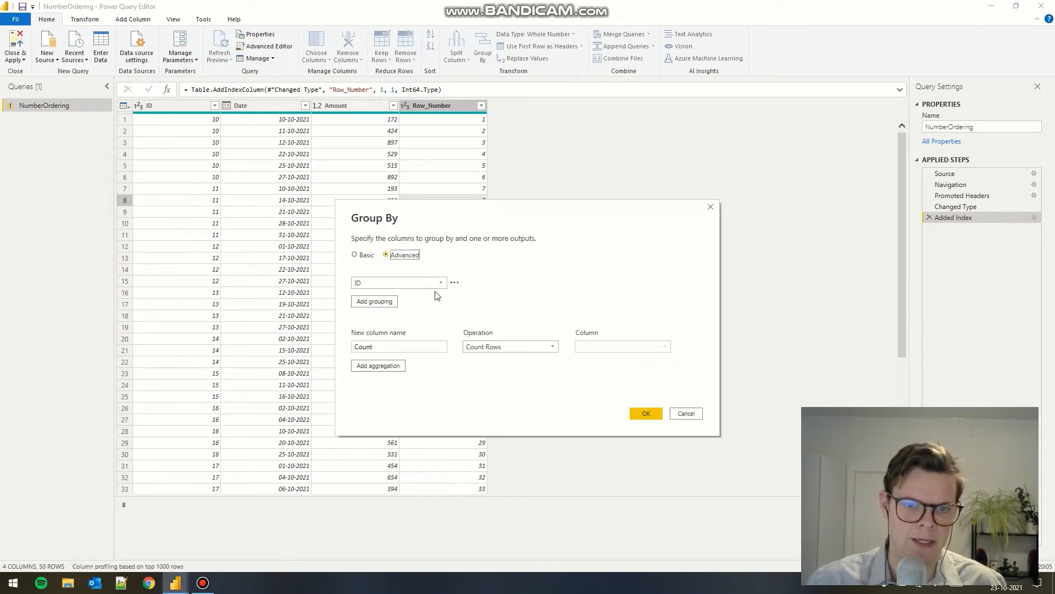
left_click(552, 347)
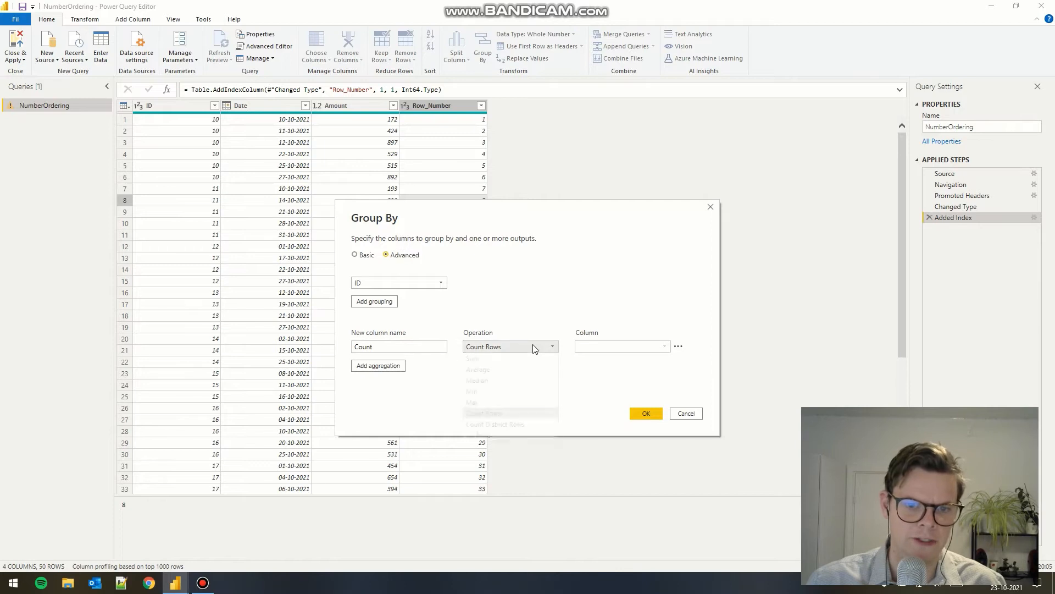
left_click(472, 391)
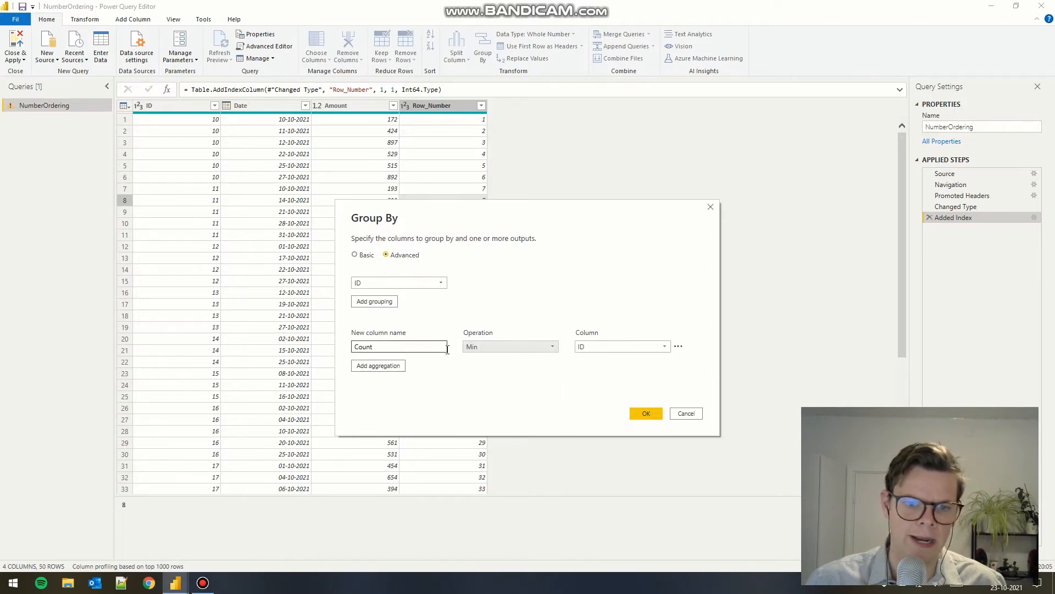
left_click(618, 346)
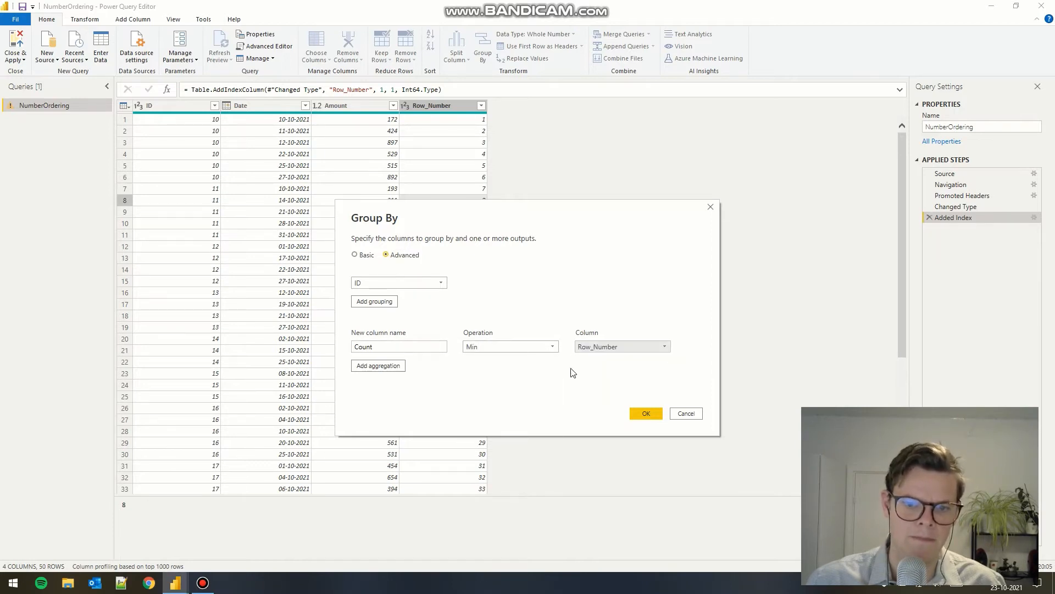
type("Rank")
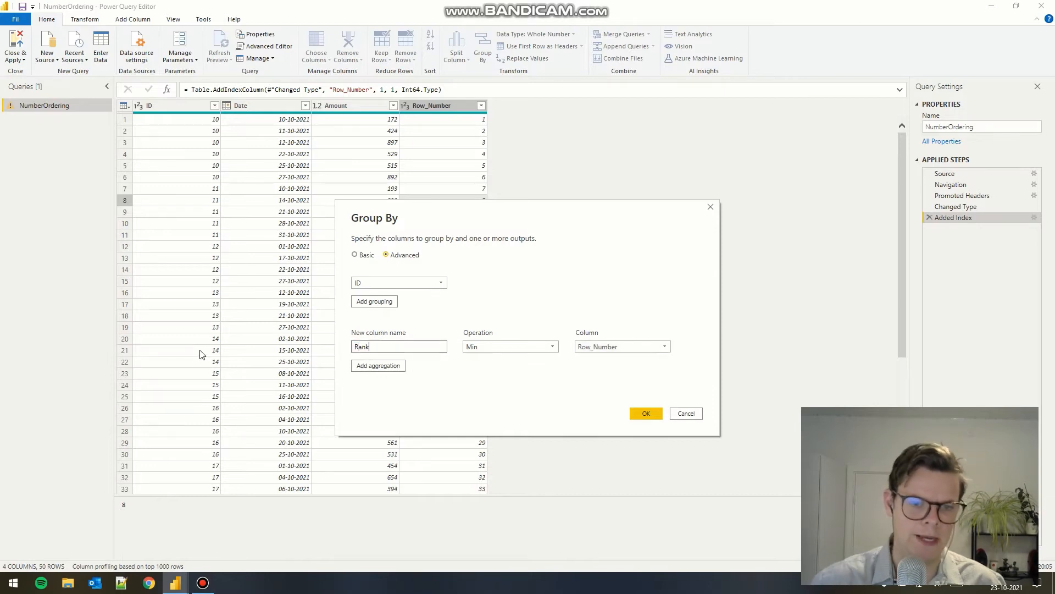
mouse_move(377, 365)
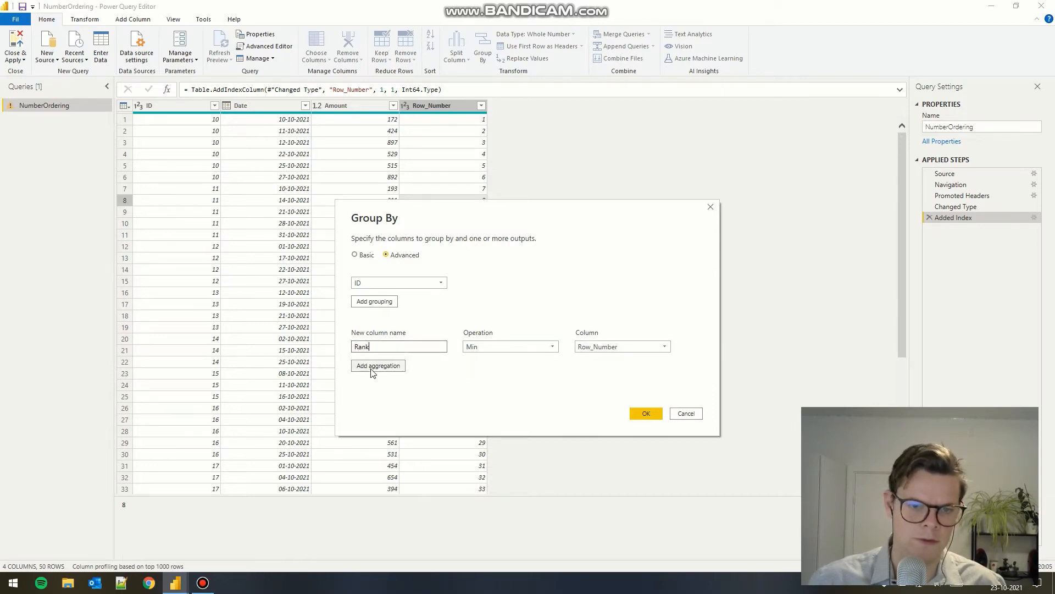
left_click(377, 365)
type("Table")
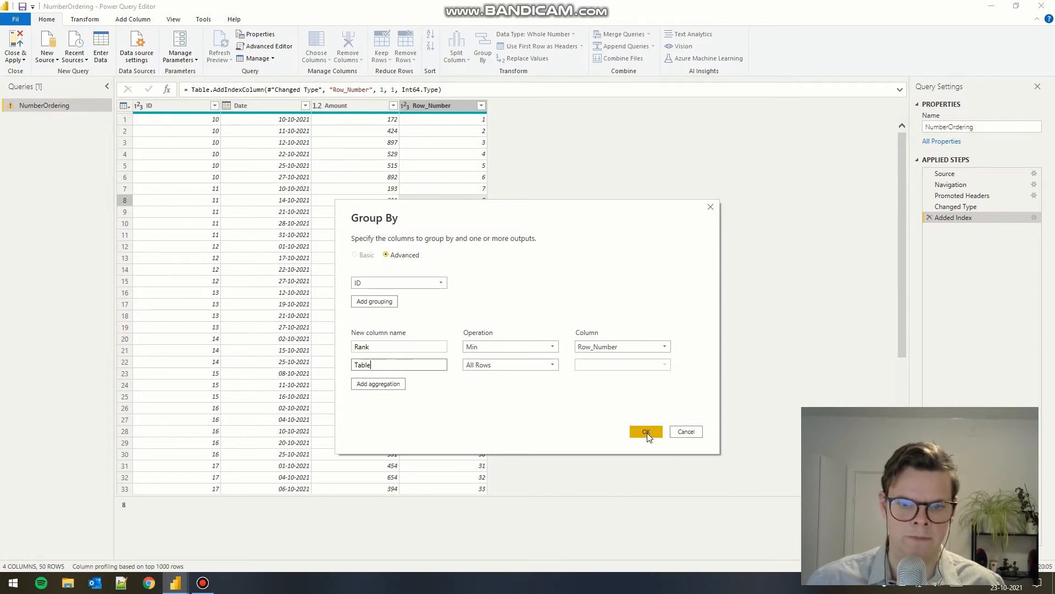
left_click(645, 431)
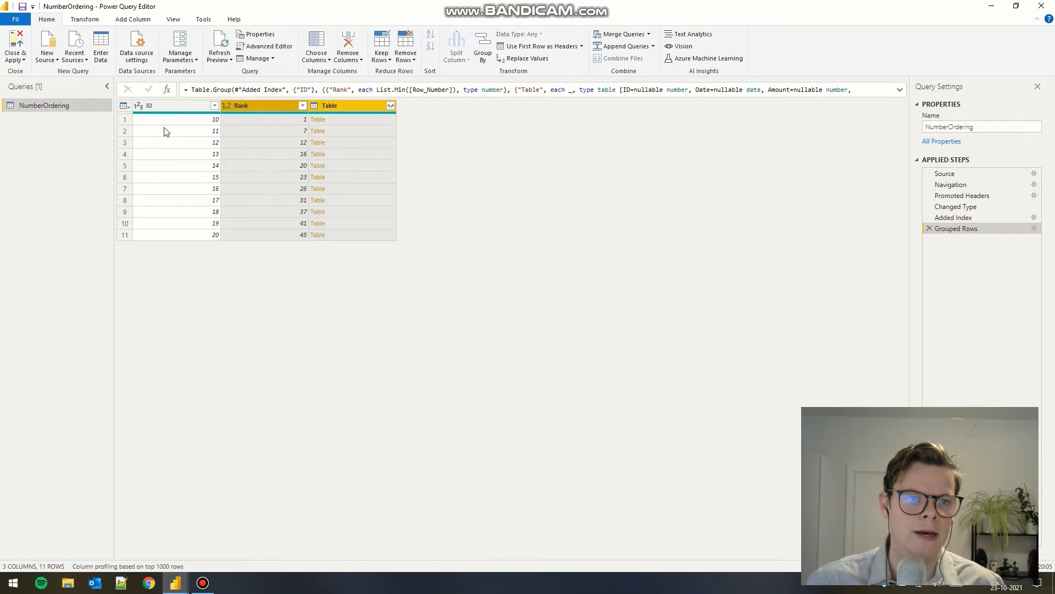
- Inspect the nested rows for ID 10 and the Rank value for ID 12
left_click(317, 118)
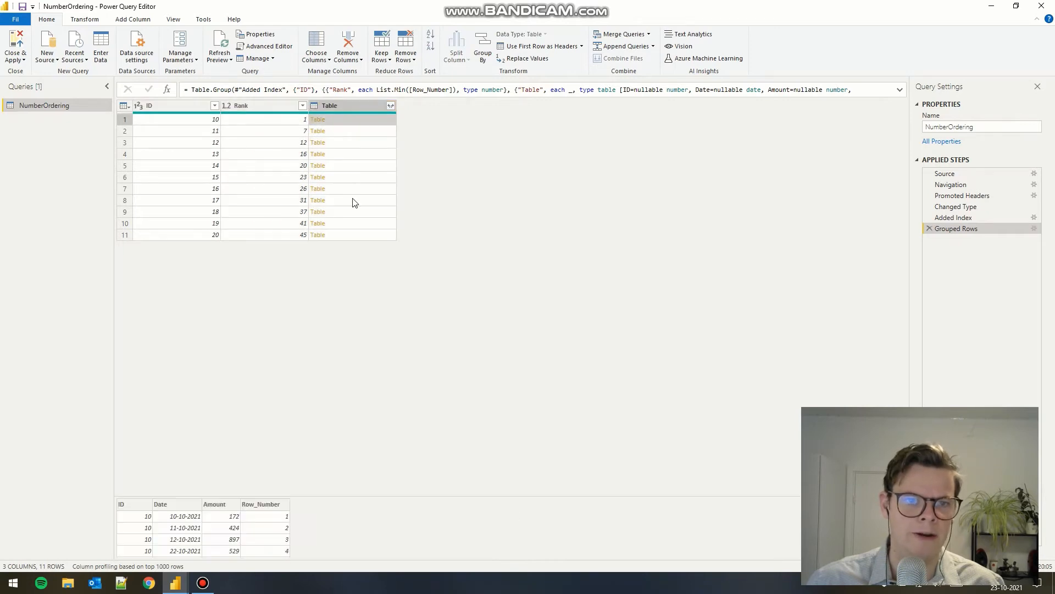
mouse_move(272, 351)
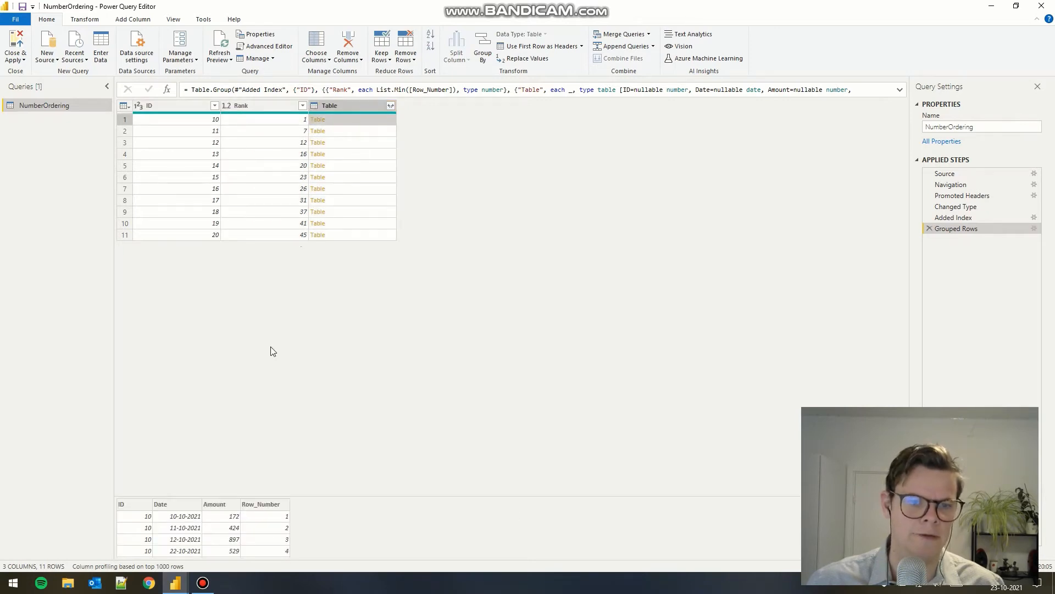
left_click(266, 142)
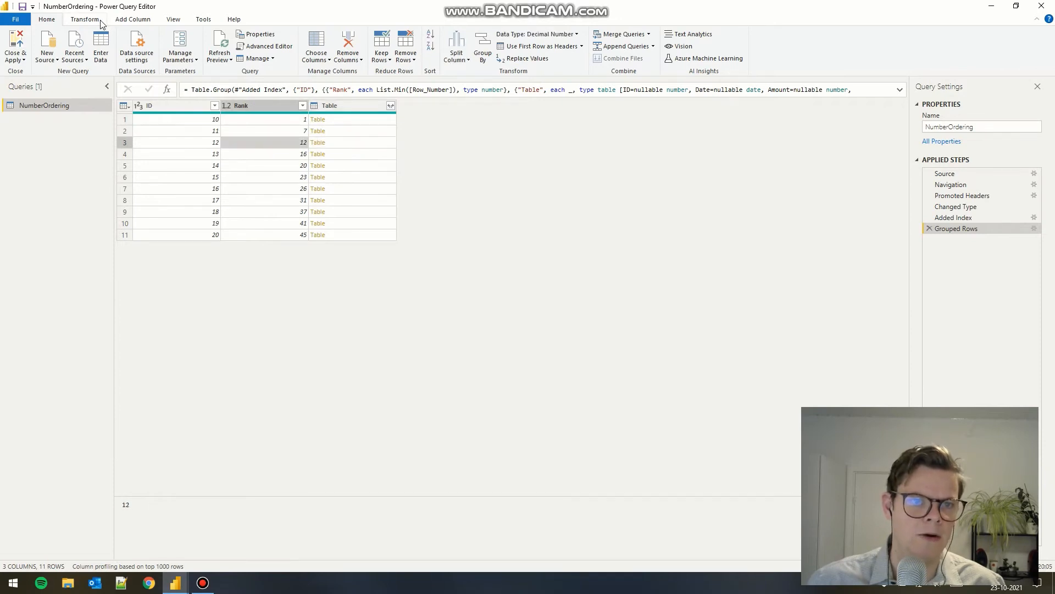
- Add an index column from 1 over the 11 grouped IDs and name it Dense_Rank
left_click(133, 19)
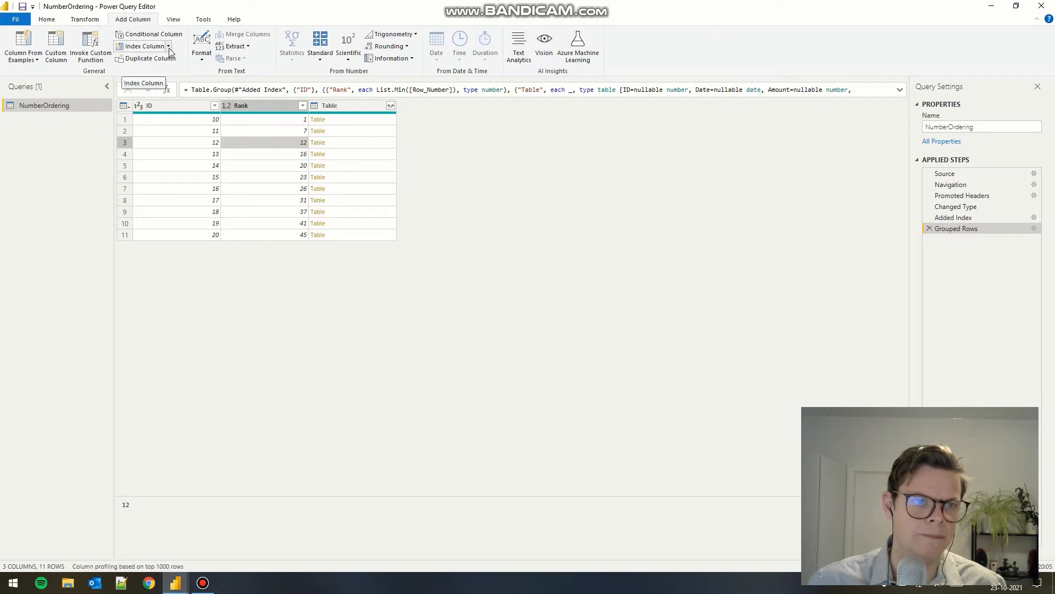
left_click(167, 47)
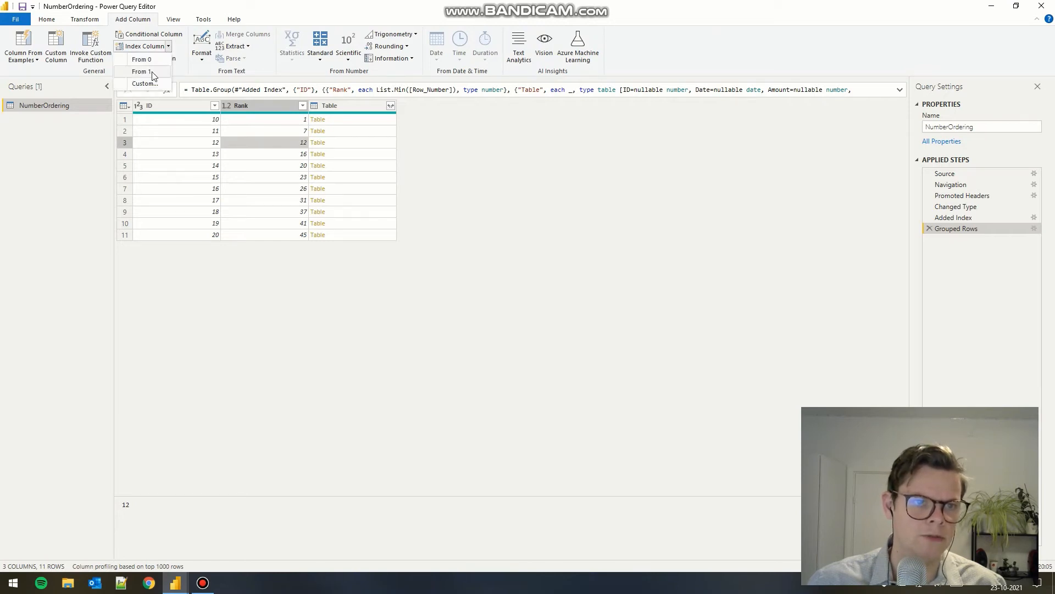
left_click(141, 71)
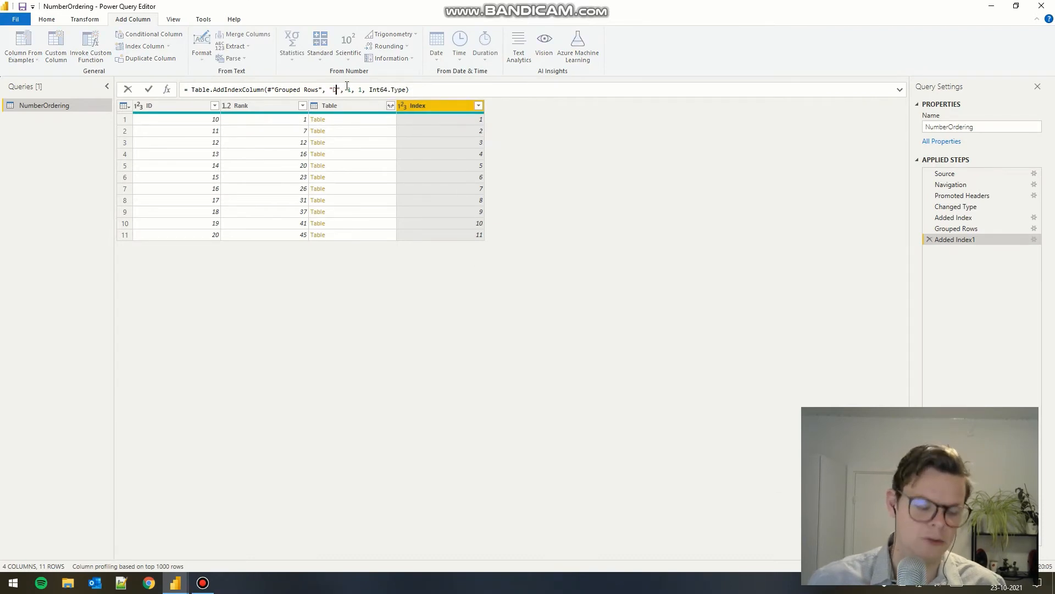
type("Dense_rank")
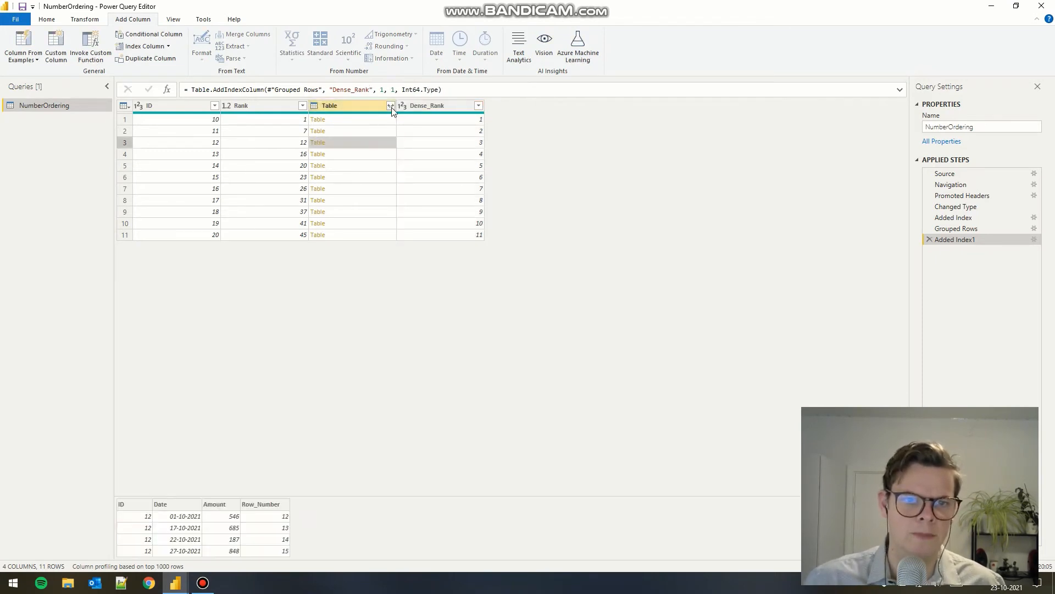
- Expand the Table column into Date, Amount and Row_Number, leaving ID unchecked
left_click(389, 105)
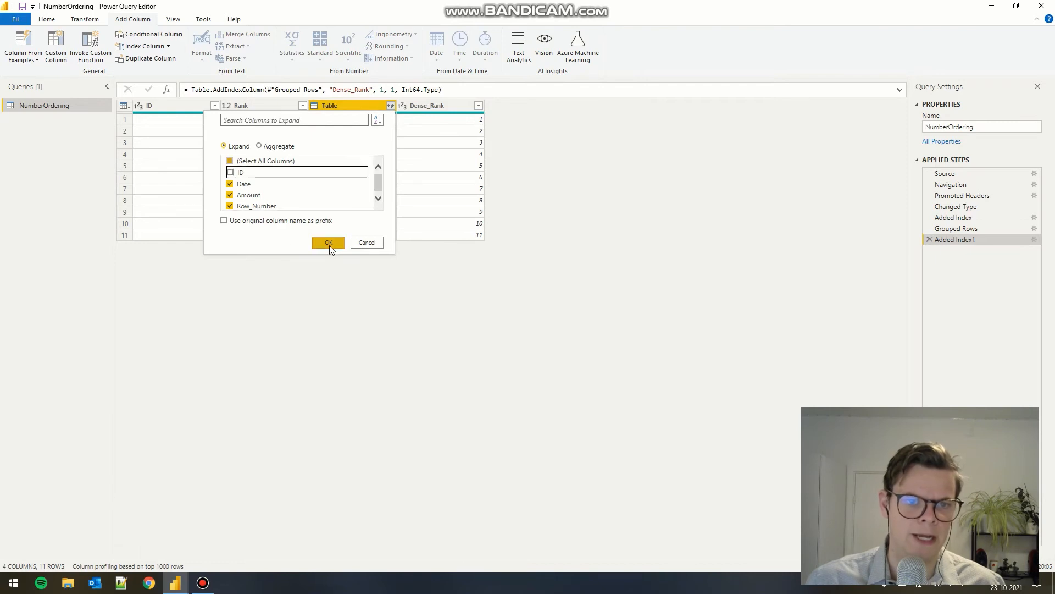
left_click(230, 172)
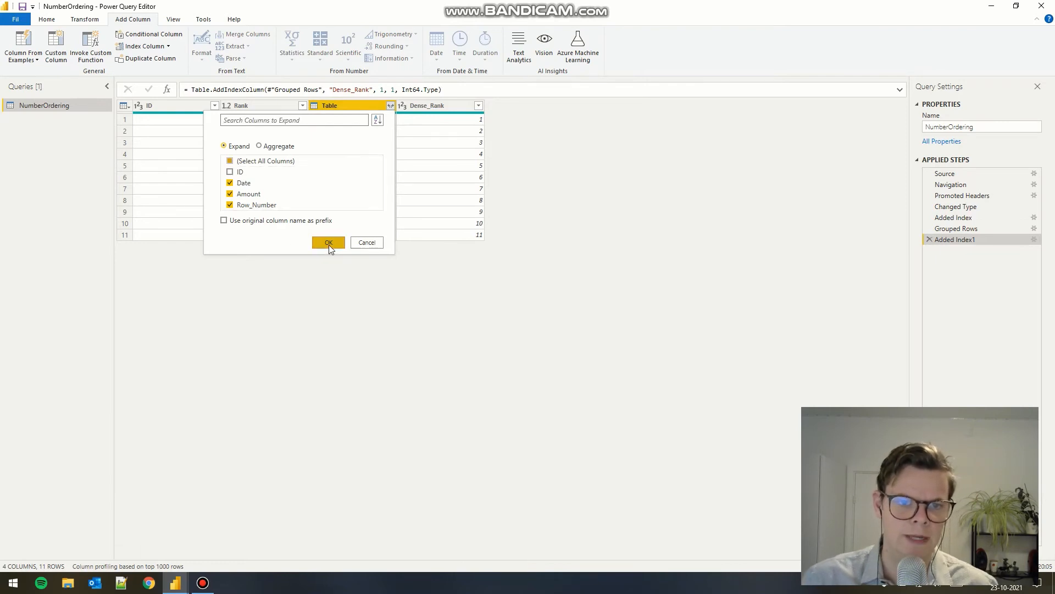
left_click(327, 242)
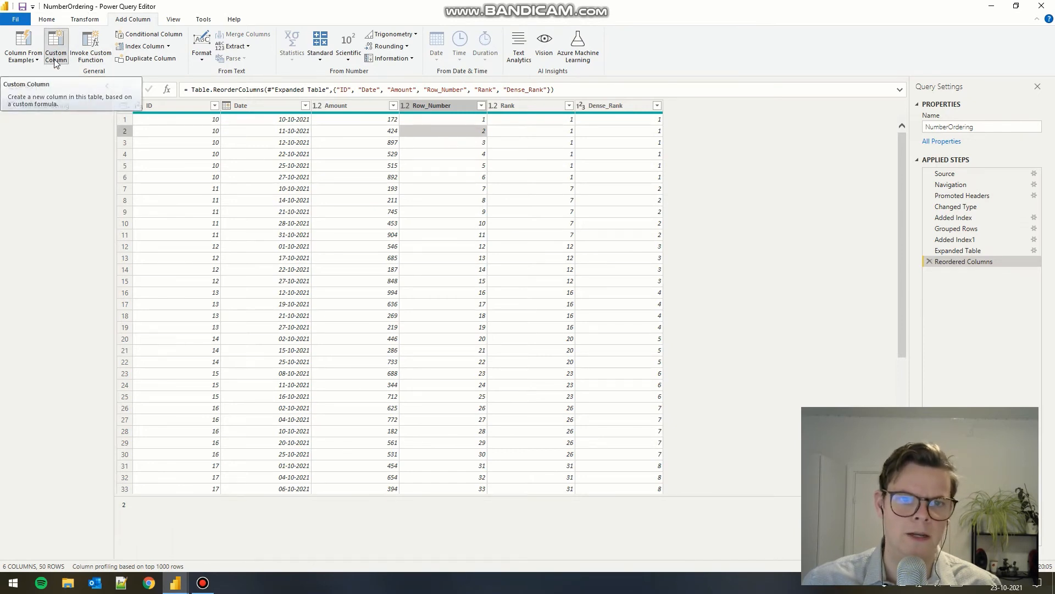
- Add custom column Row_Number_By_Group = [Row_Number] - [Rank] + 1 typed as Int64.Type
left_click(56, 44)
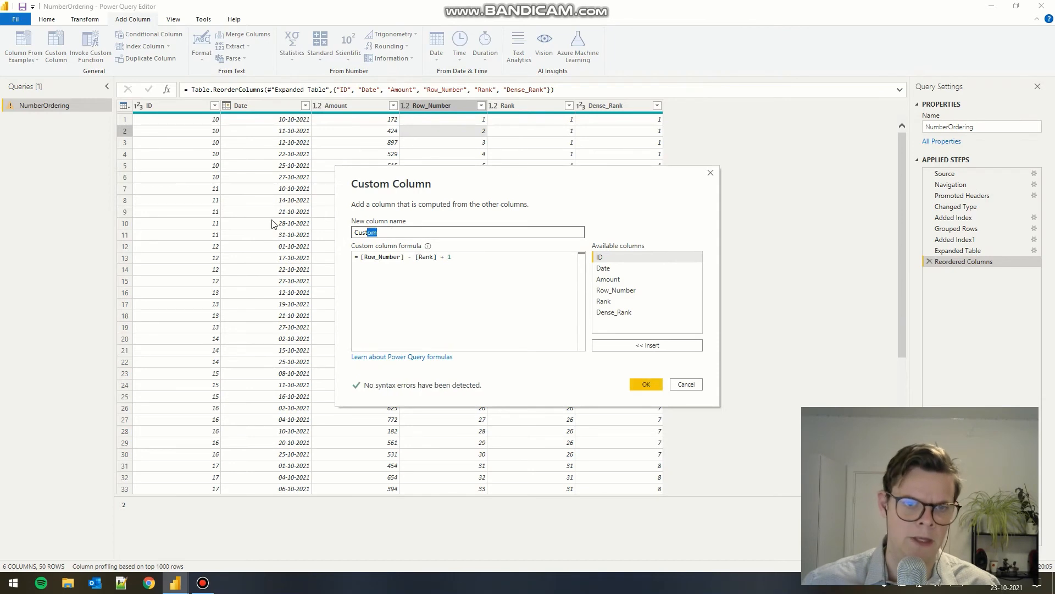
type("Row_Number")
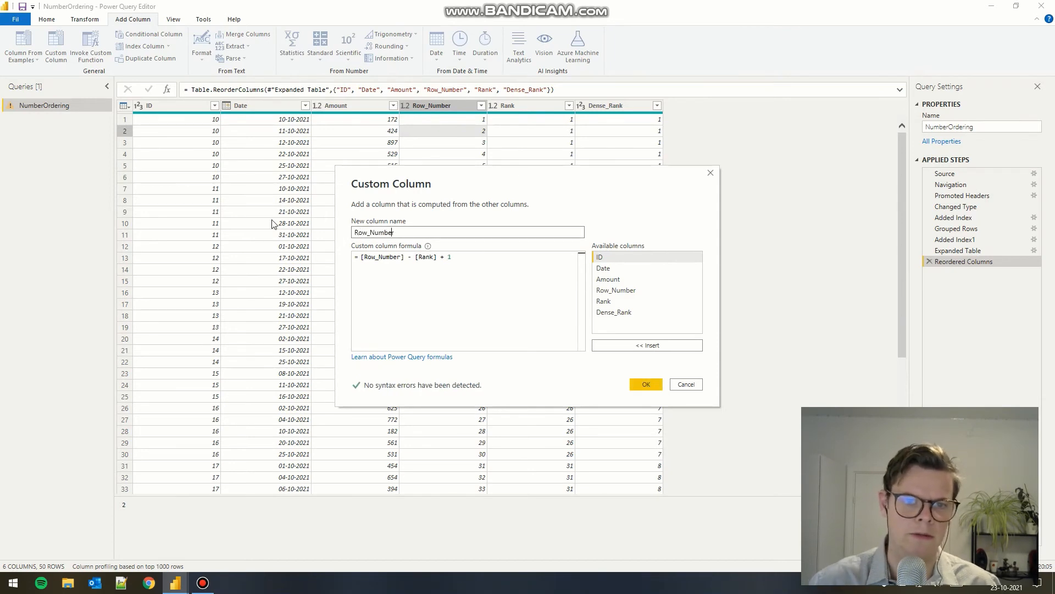
type("_By_Group")
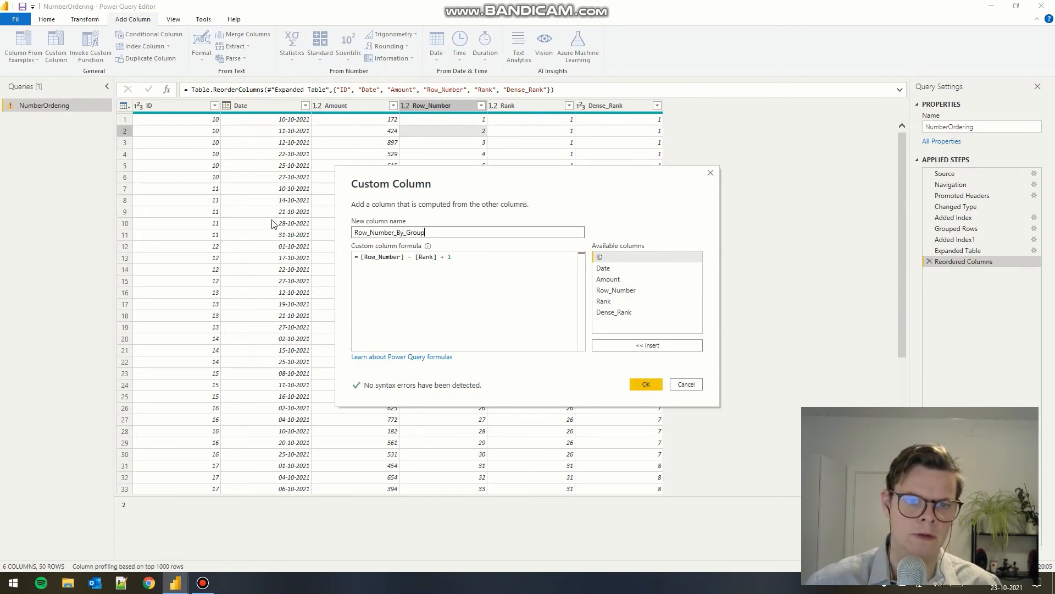
left_click(645, 383)
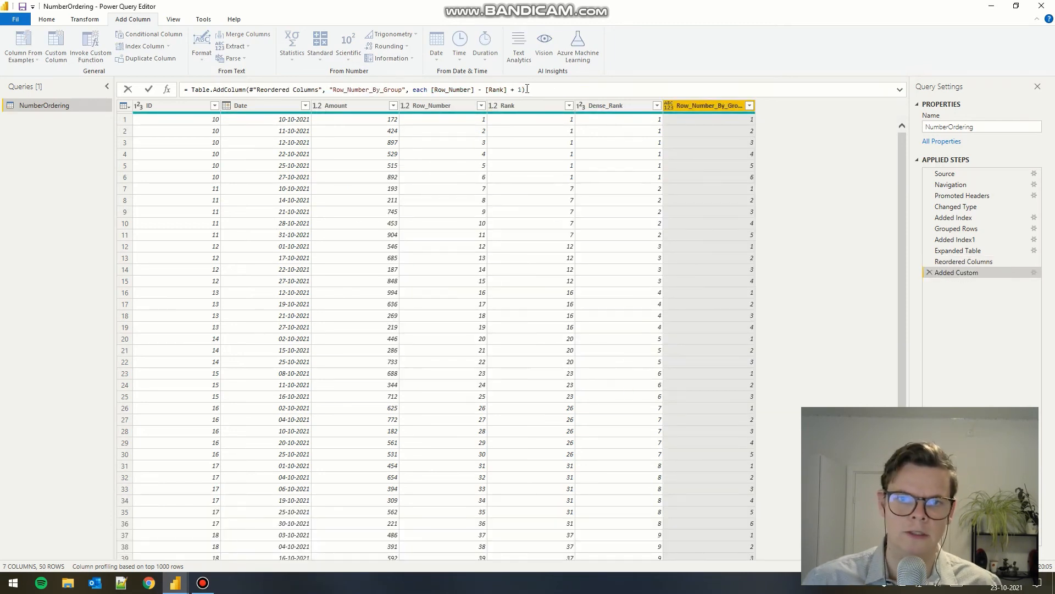
type("int")
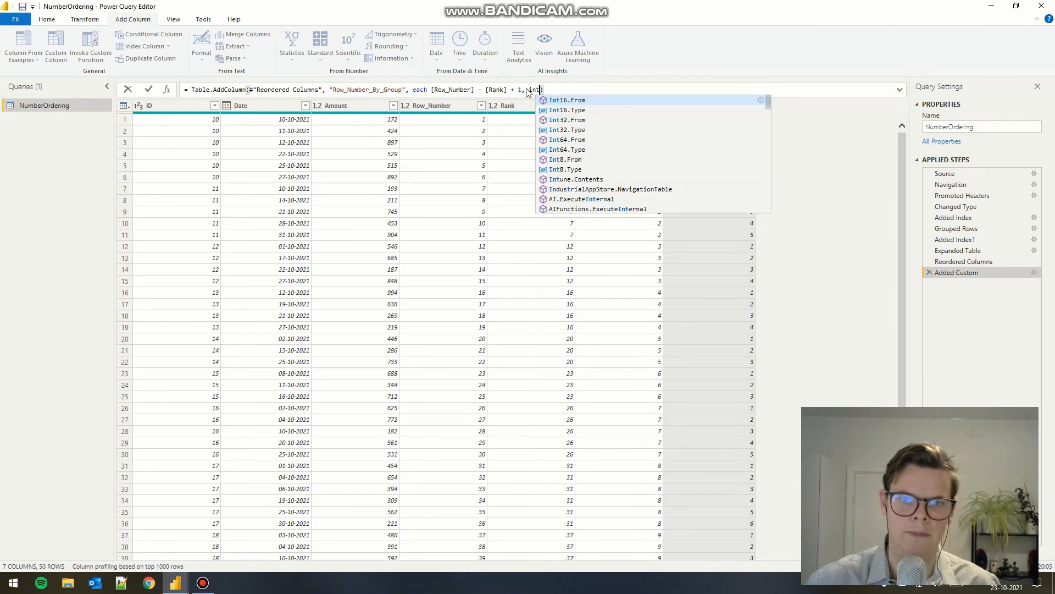